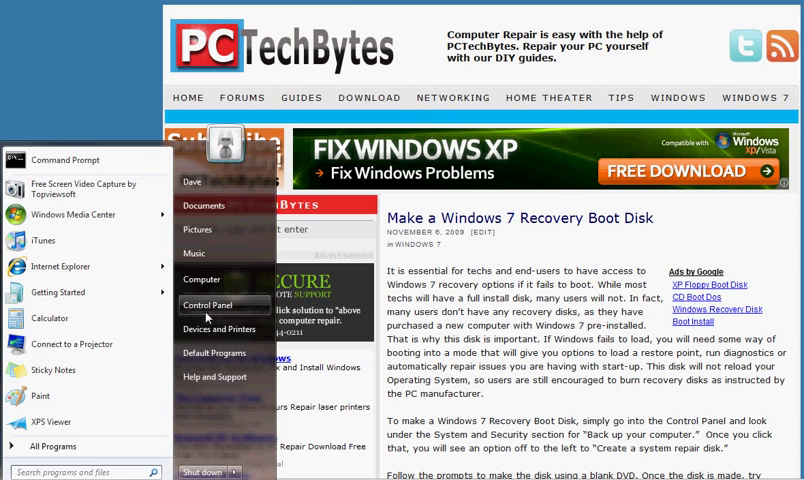
Open the Control Panel from the Start Menu
{"action": "left_click", "coordinate": [204, 304]}
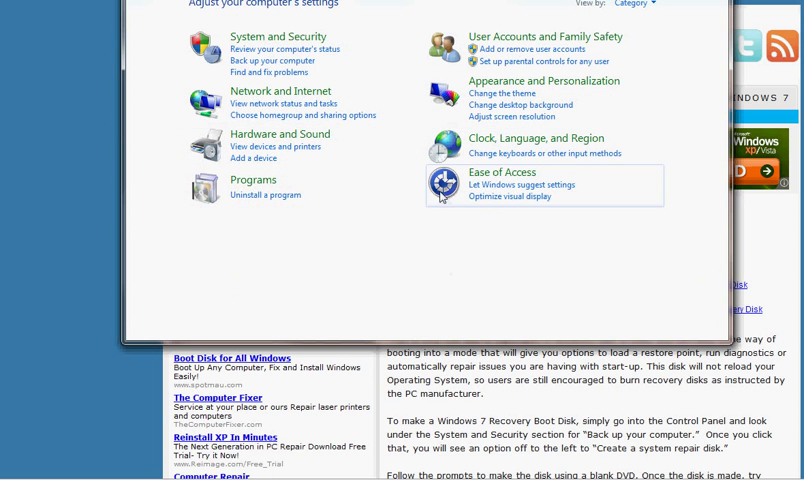
{"action": "mouse_move", "coordinate": [278, 36]}
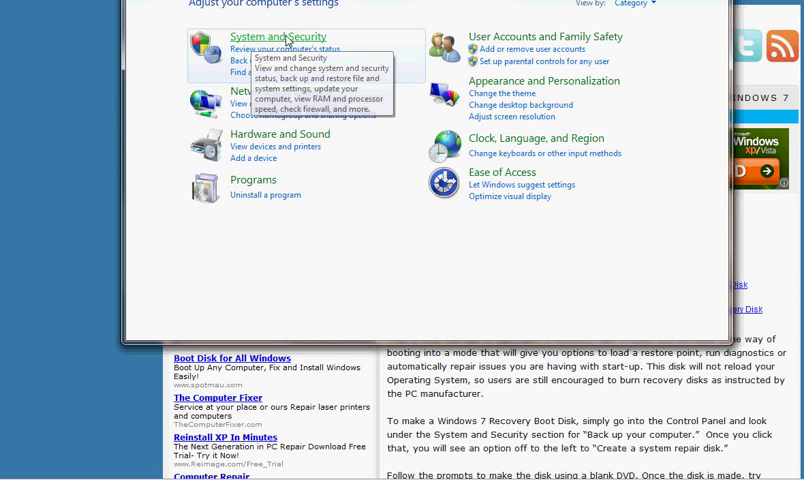
{"action": "mouse_move", "coordinate": [272, 60]}
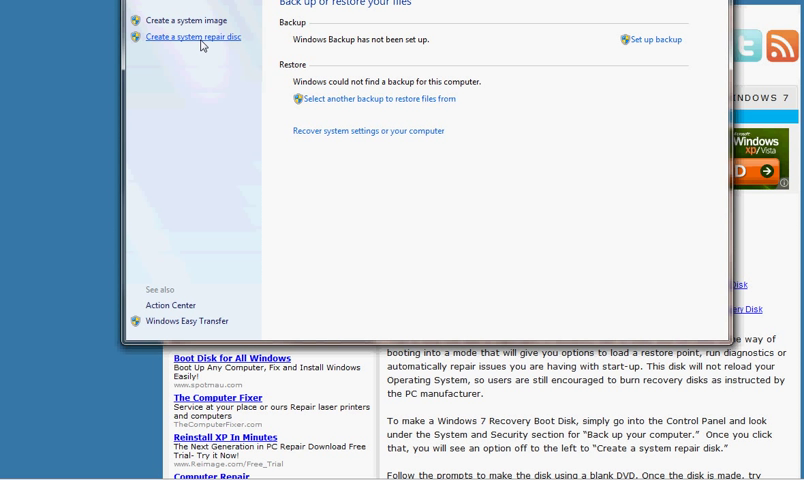
Open the Create a system repair disc dialog with DVD RW Drive (E:) selected
{"action": "left_click", "coordinate": [192, 36]}
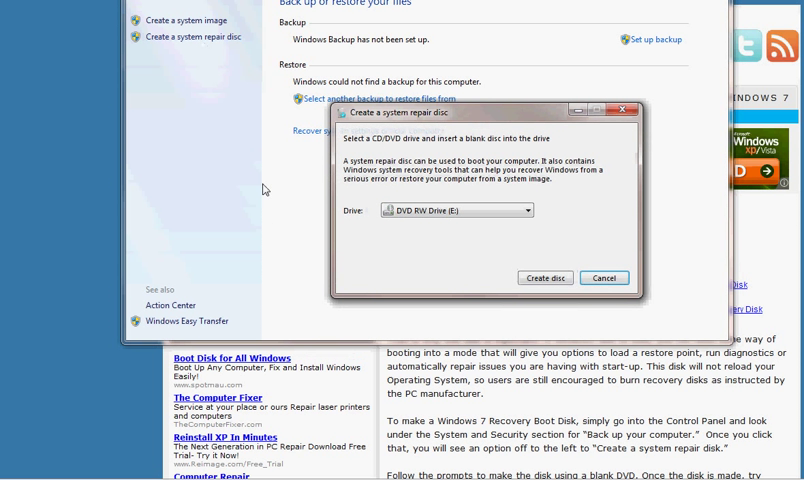